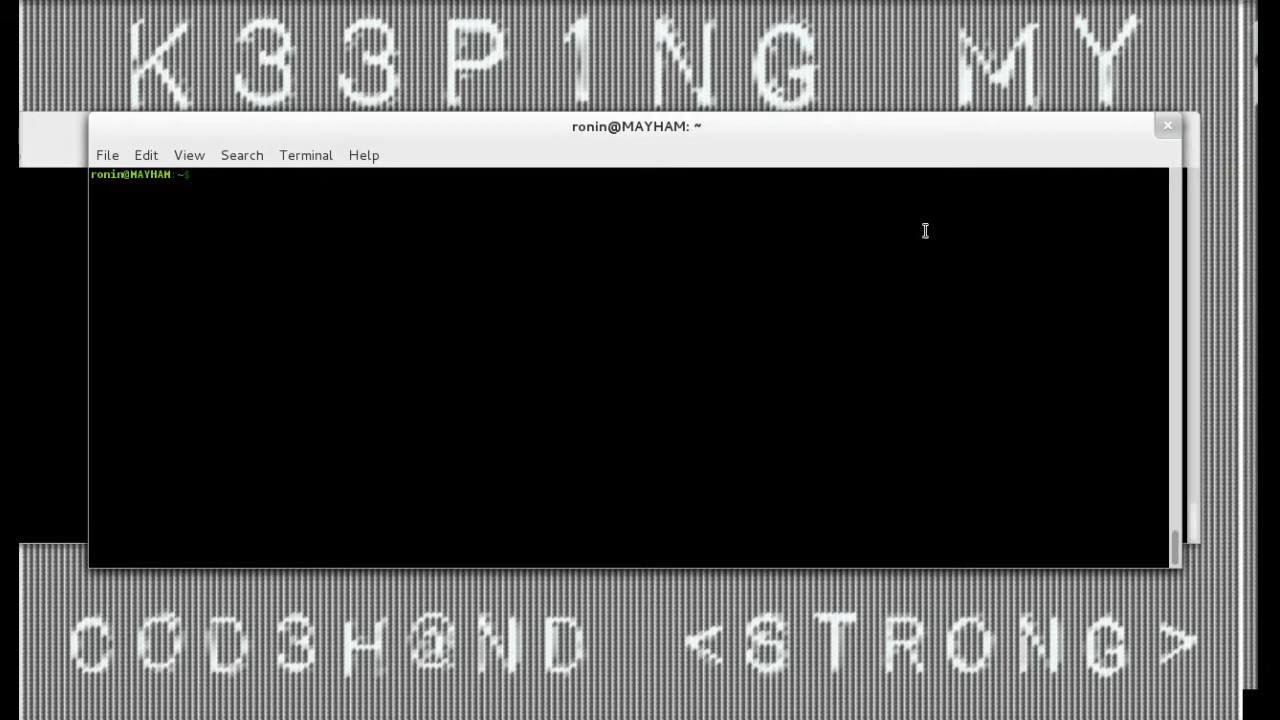
mouse_move(816, 510)
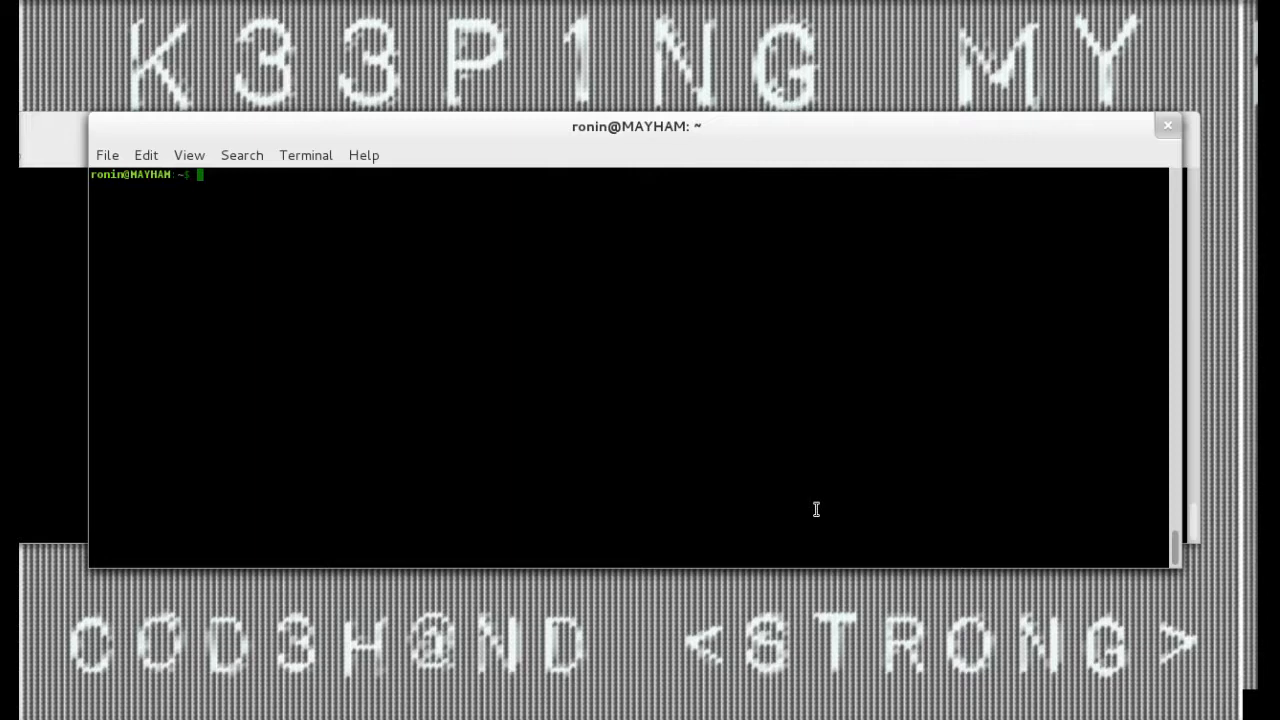
type("pyt")
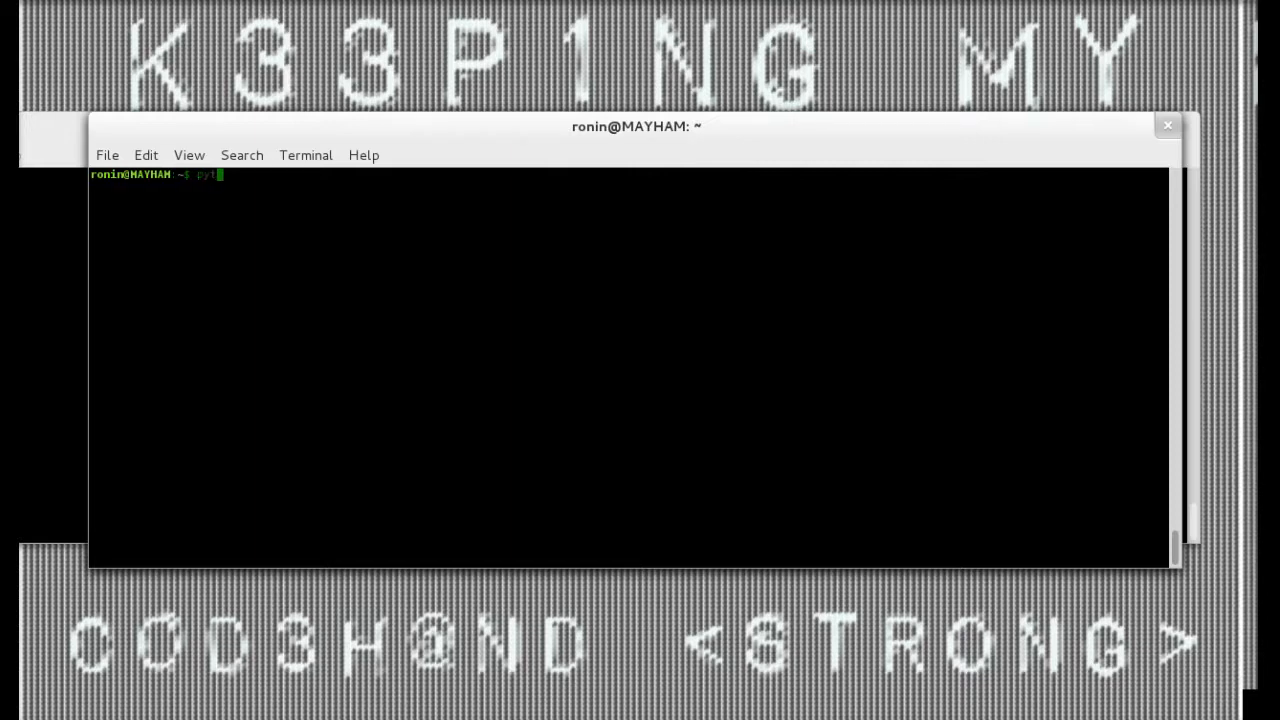
type("ho")
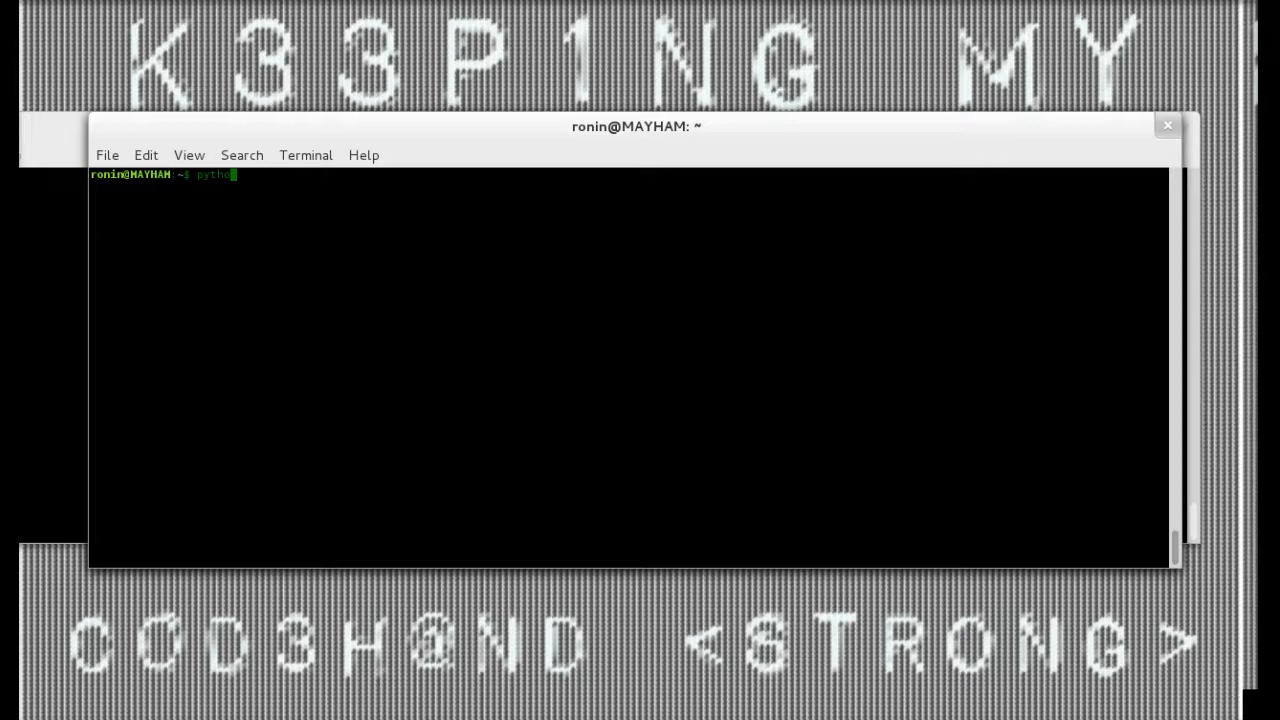
type("--version")
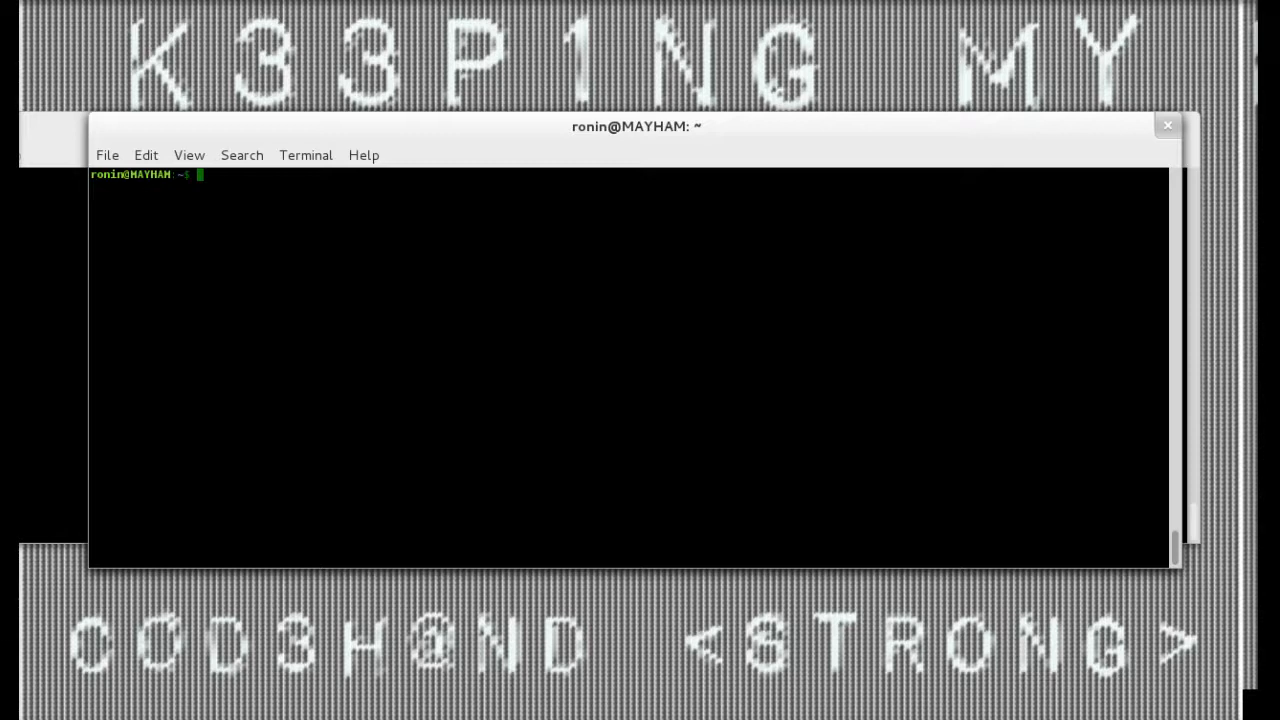
type("sudo a")
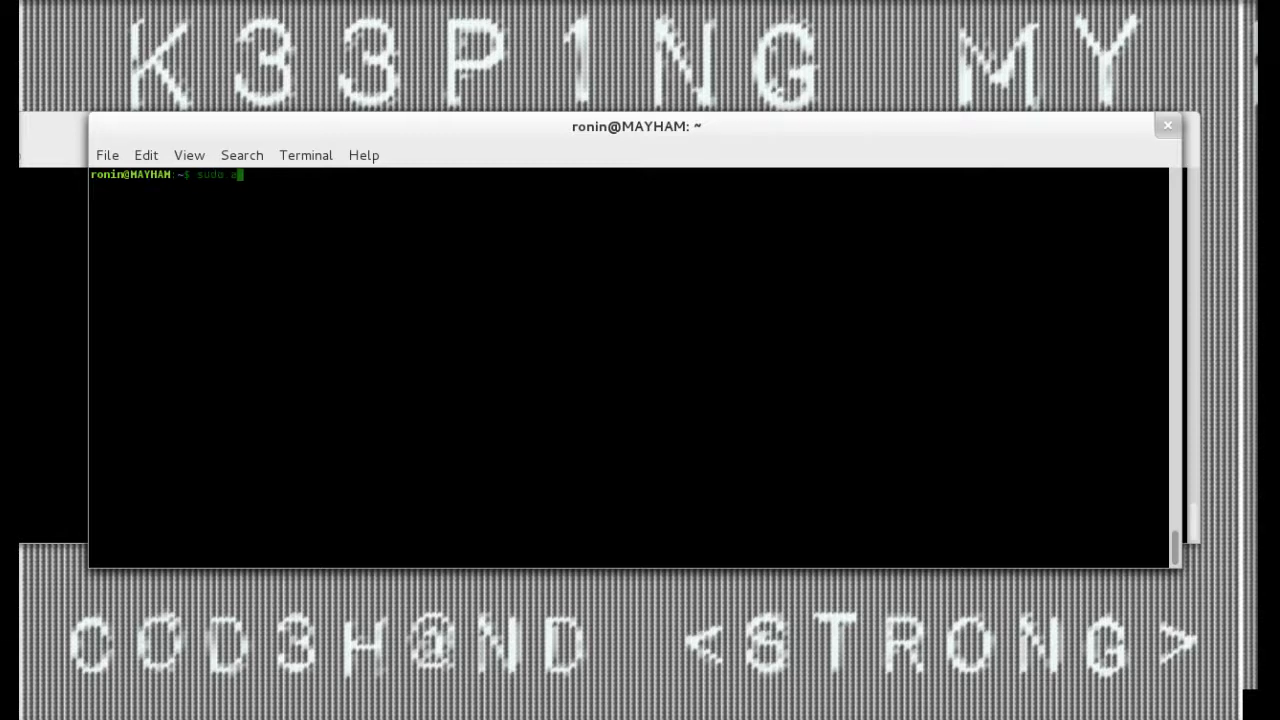
type("pt-g")
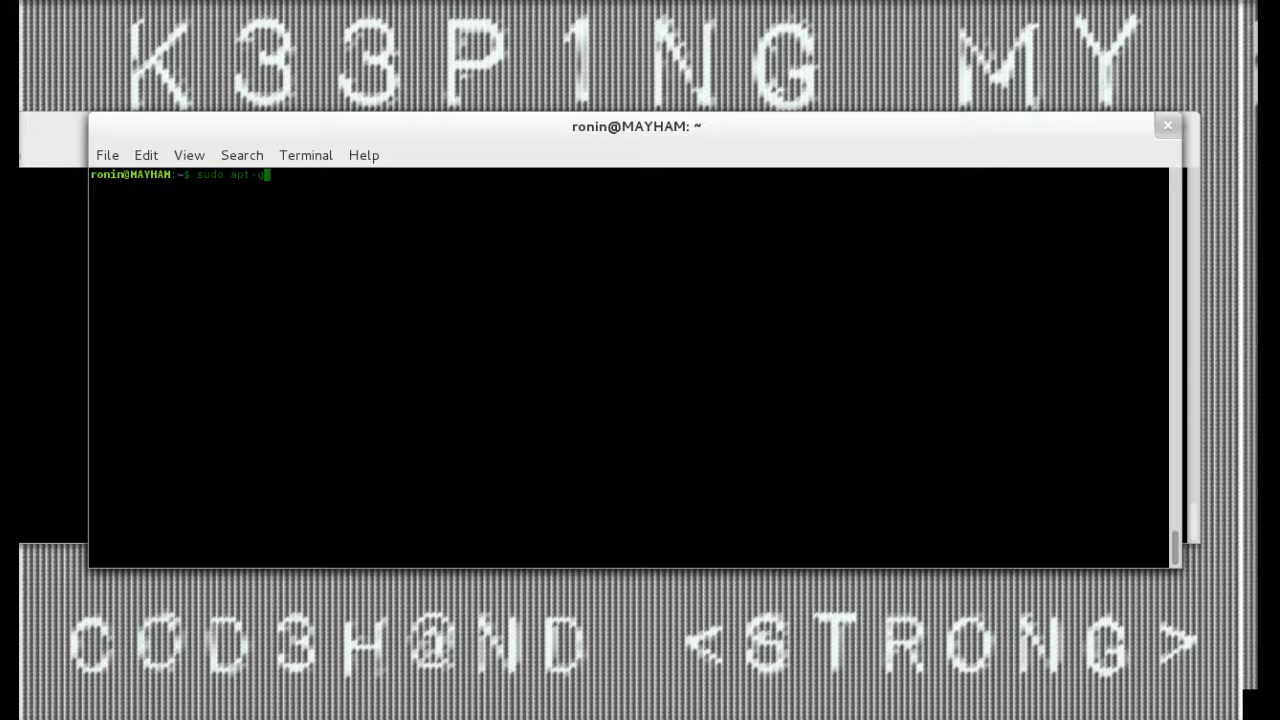
type("et-install python-")
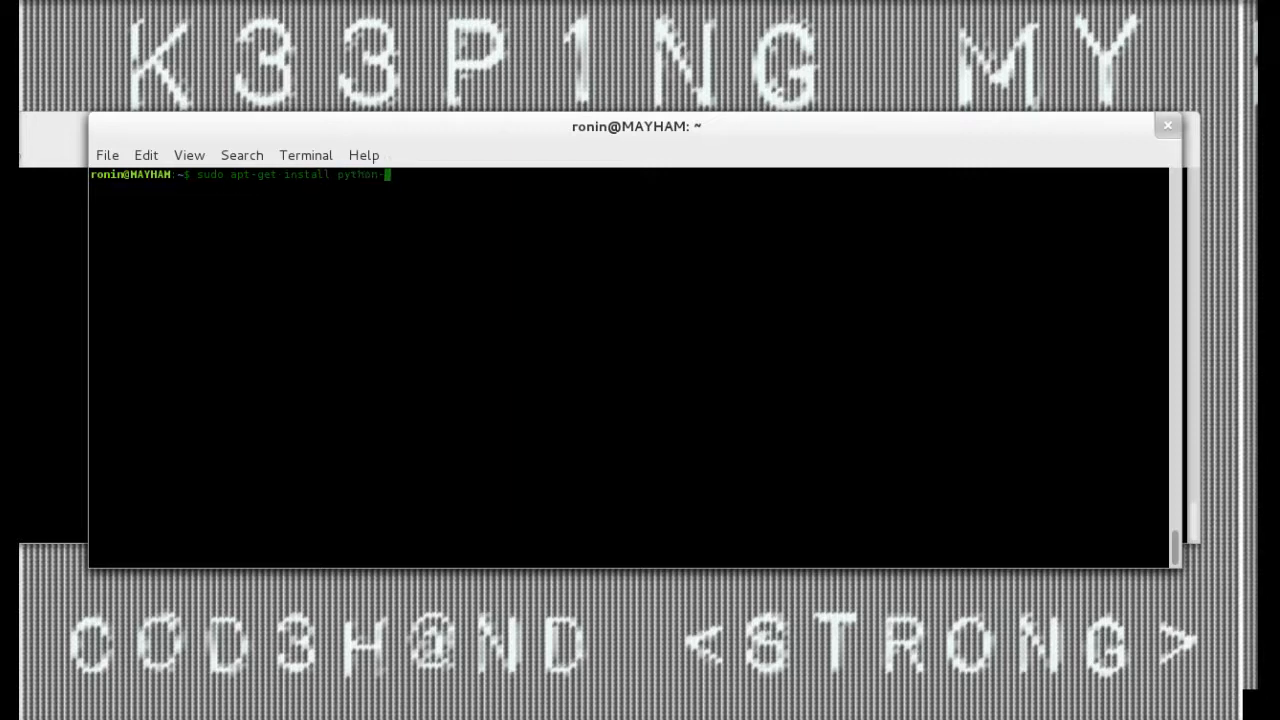
type("pip")
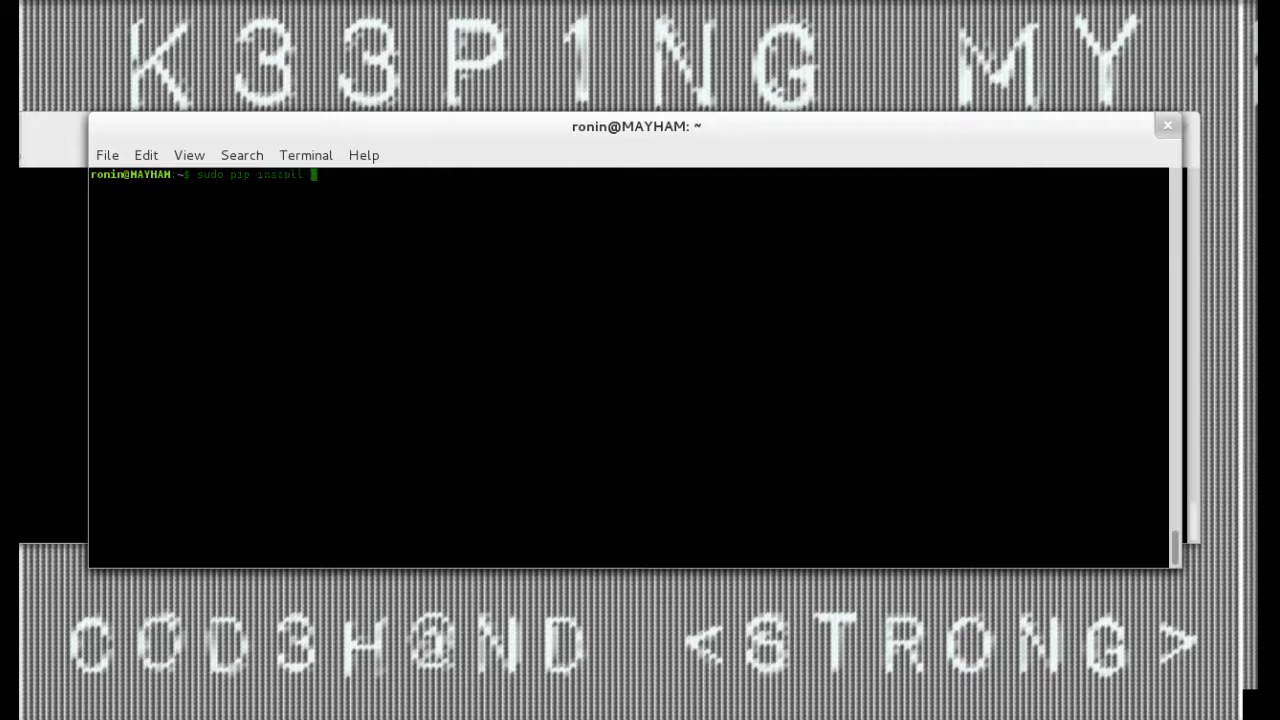
type("re")
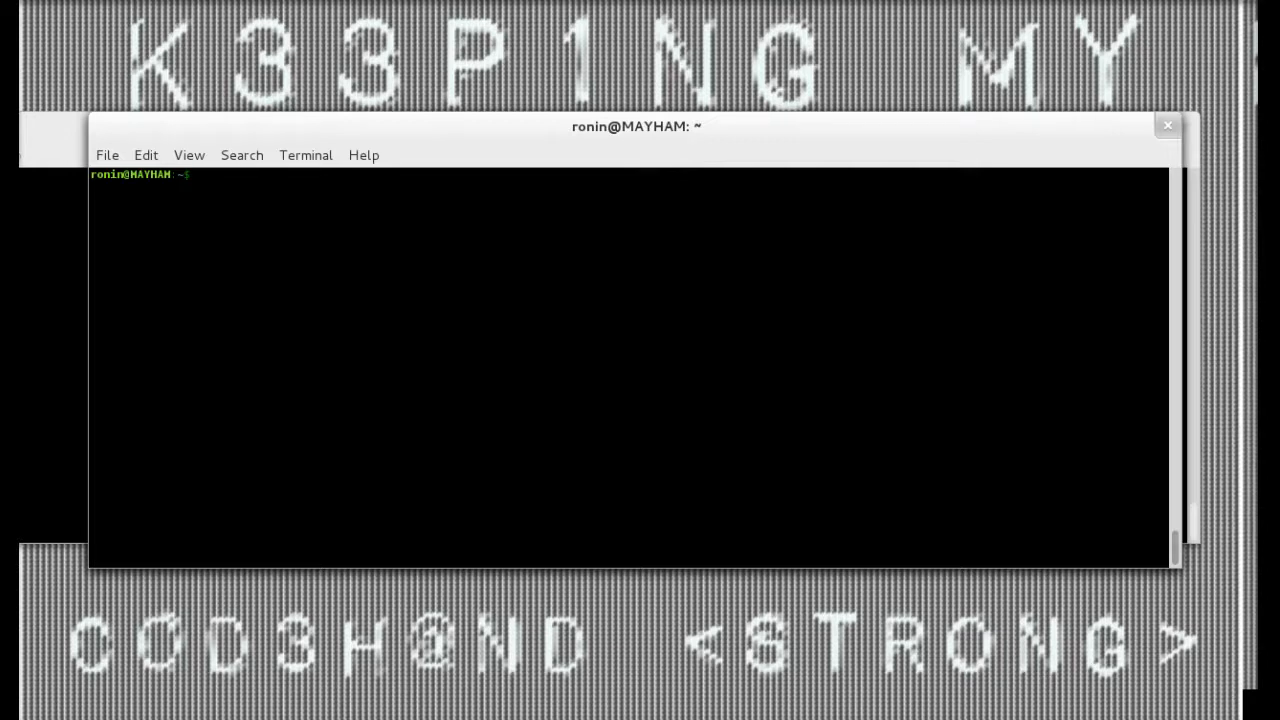
type("python")
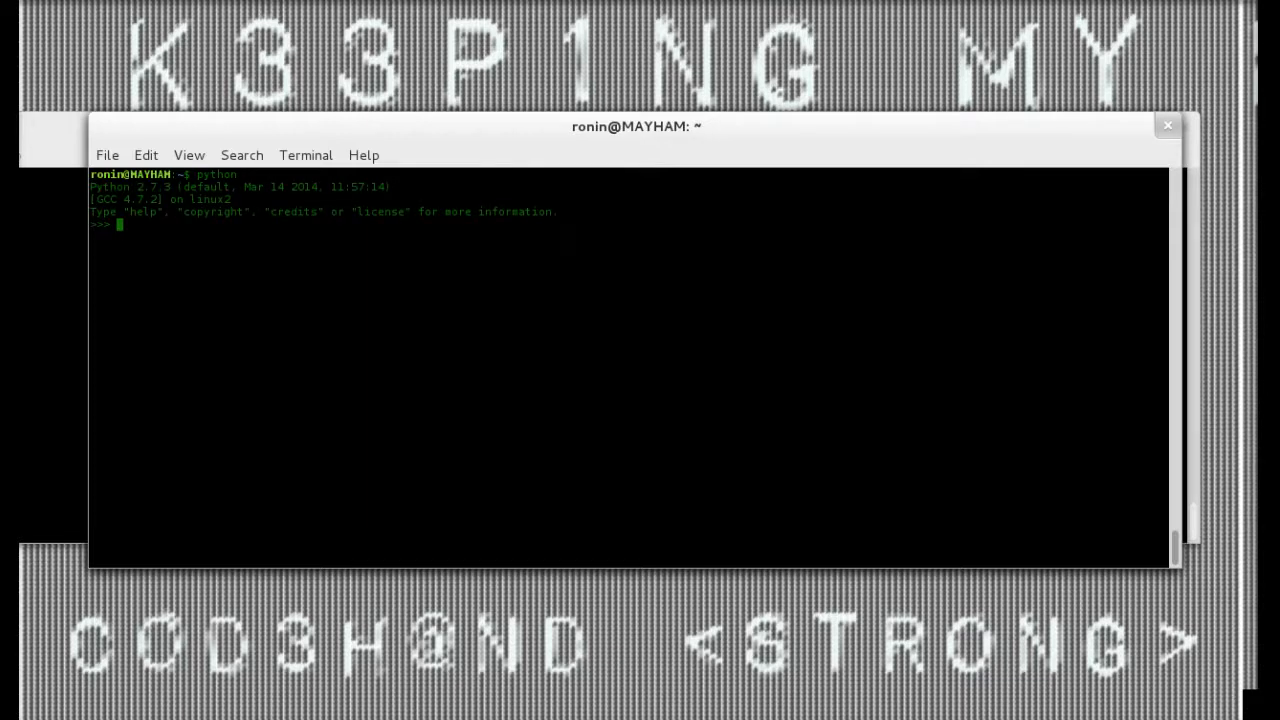
type("import requests")
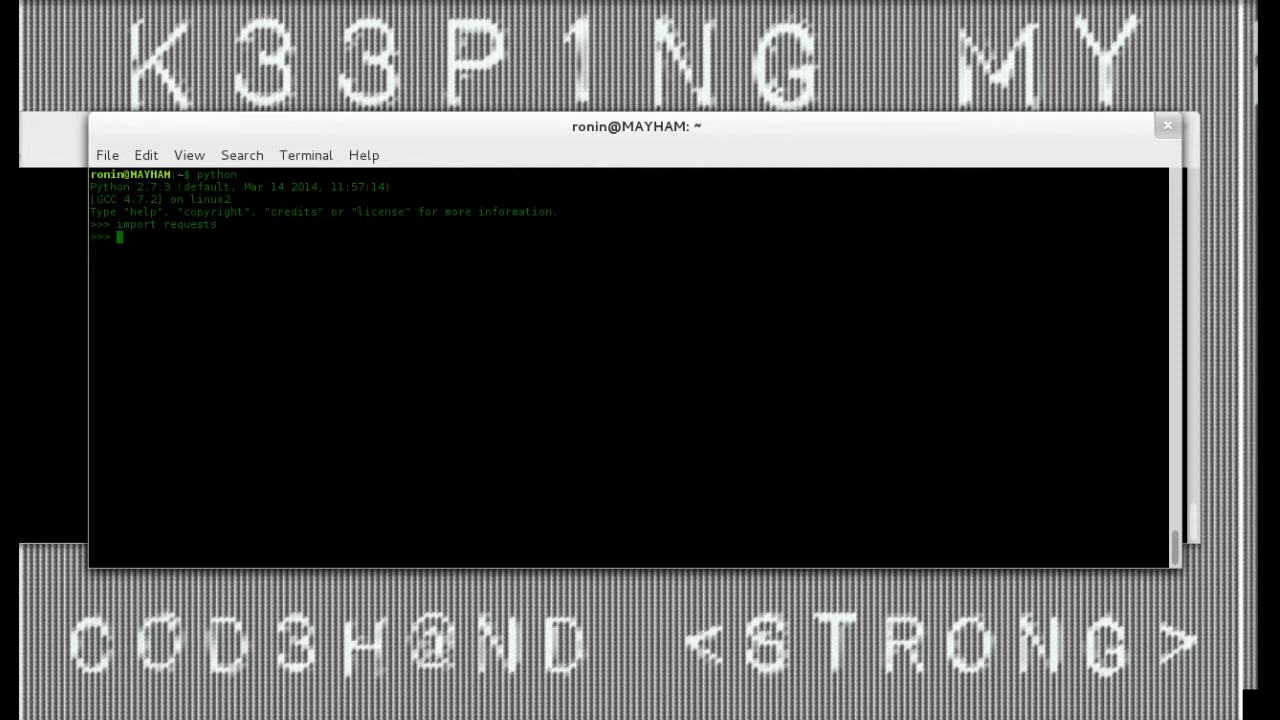
type("r = requests.get(\"http://dev.jpellerin.info\",")
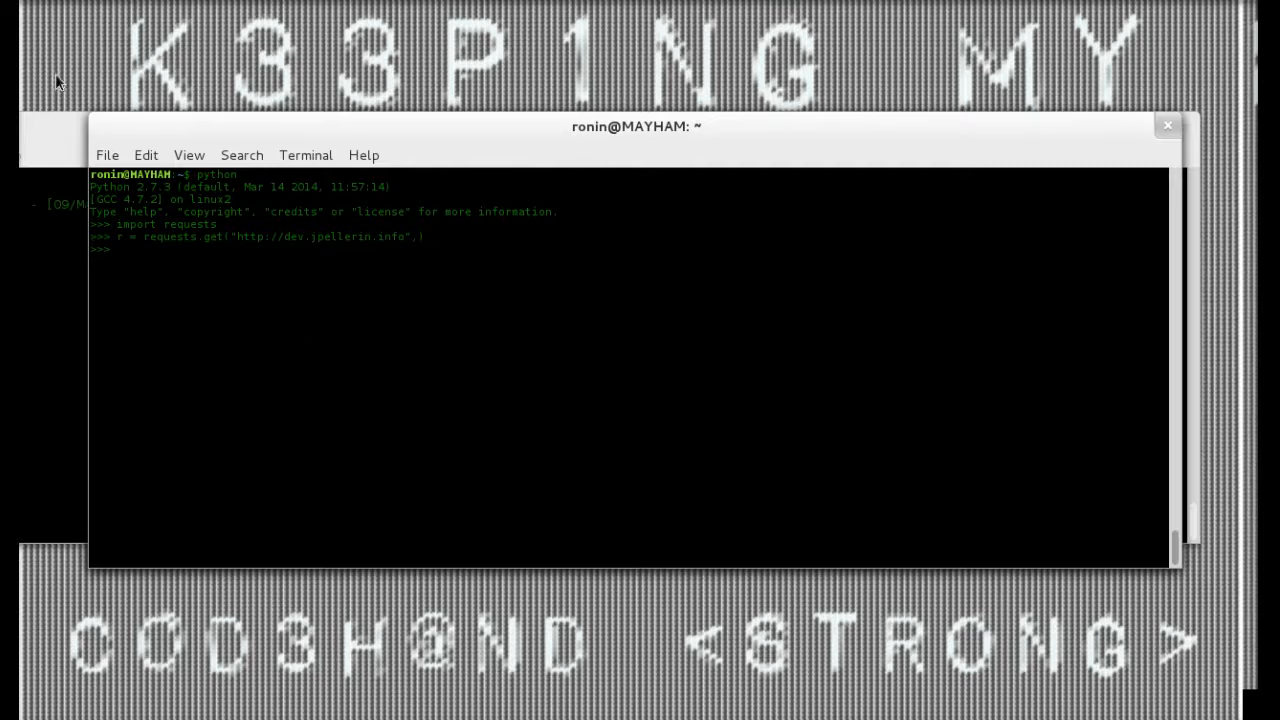
mouse_move(56, 130)
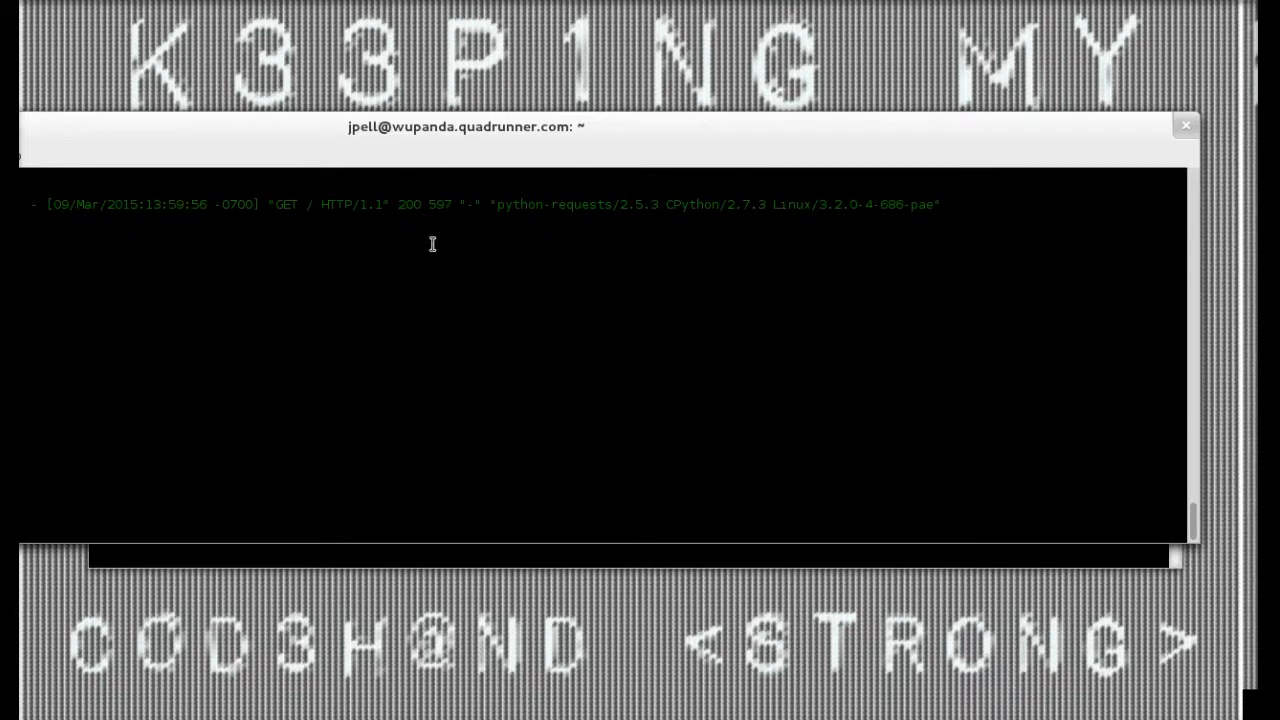
mouse_move(562, 224)
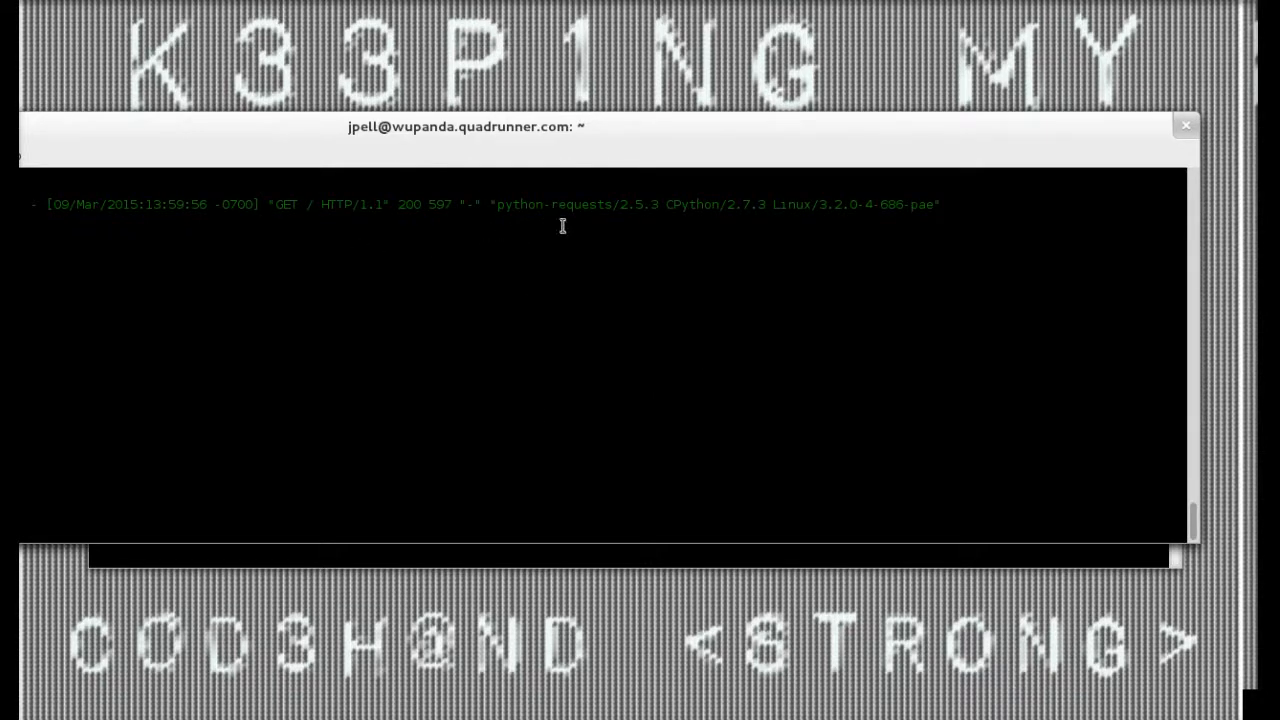
mouse_move(332, 438)
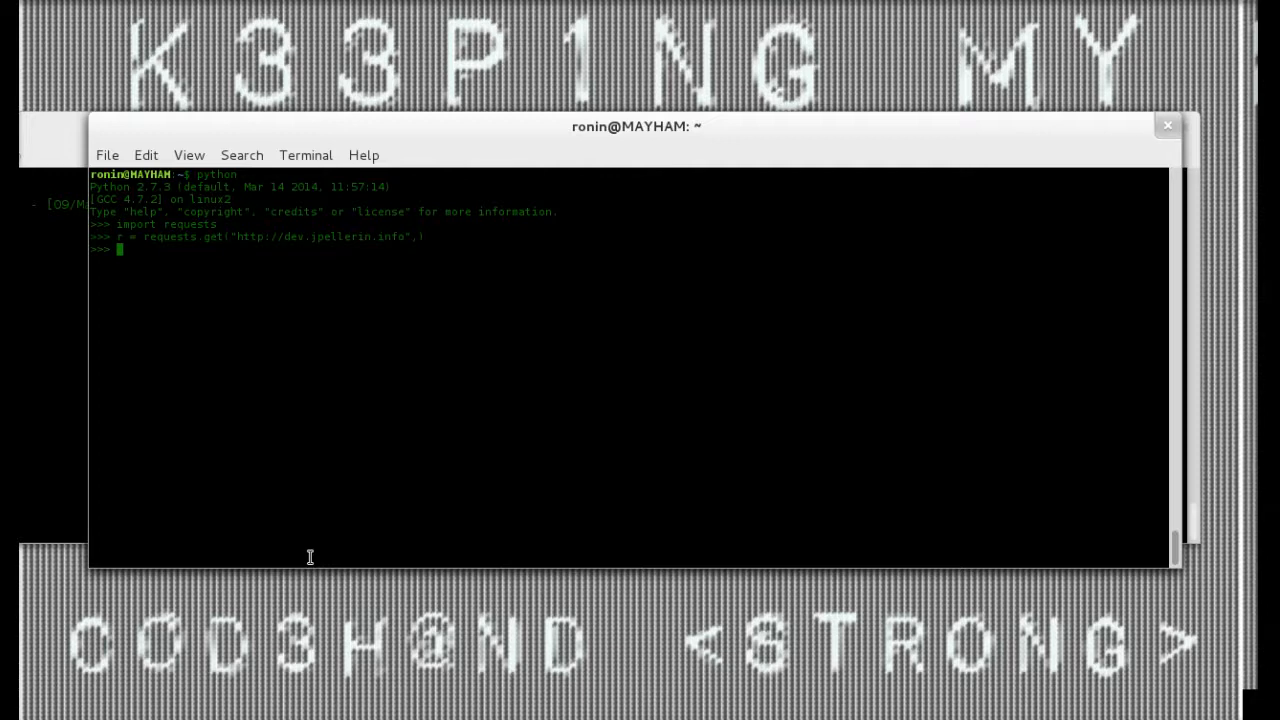
type("headers =")
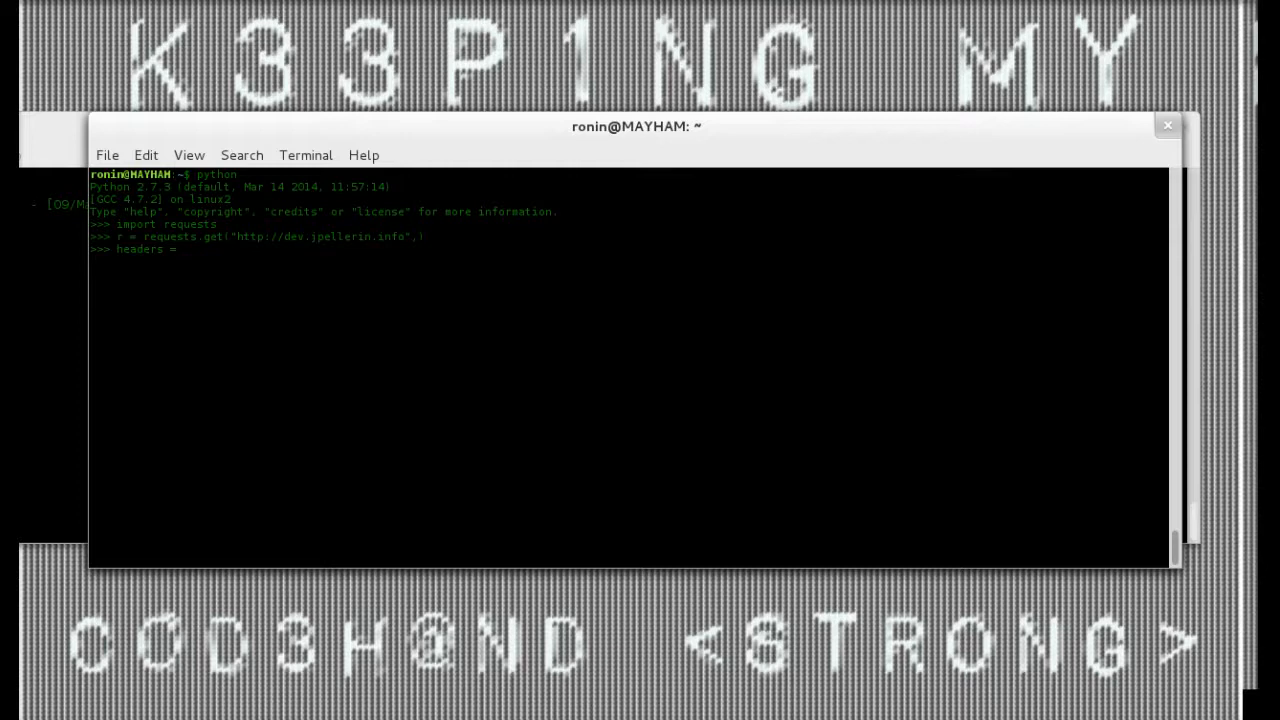
type("{")
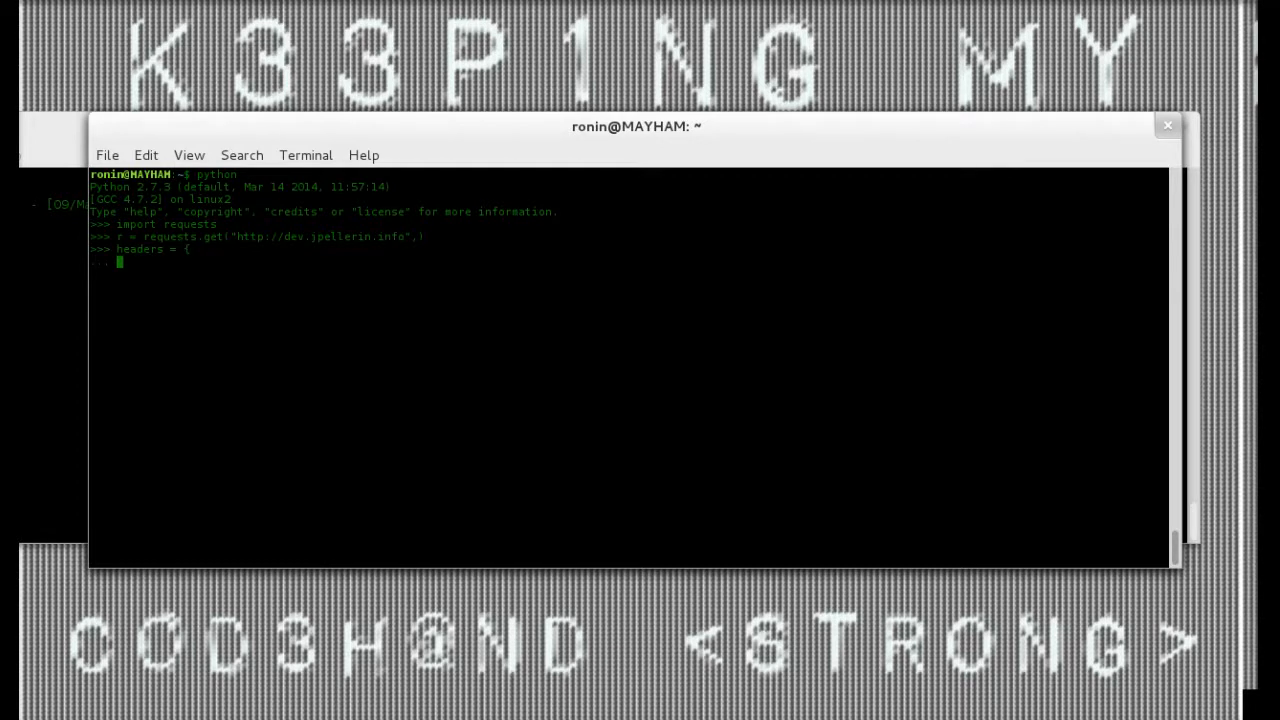
type("'use")
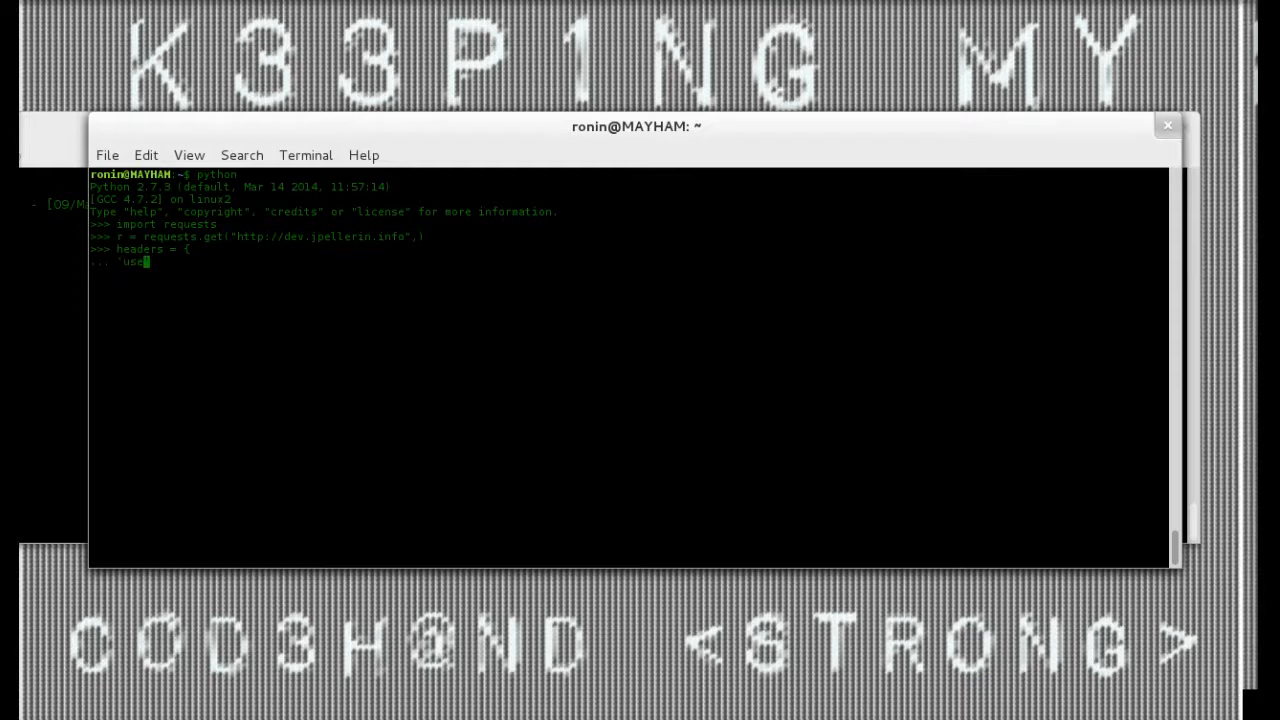
type("r-")
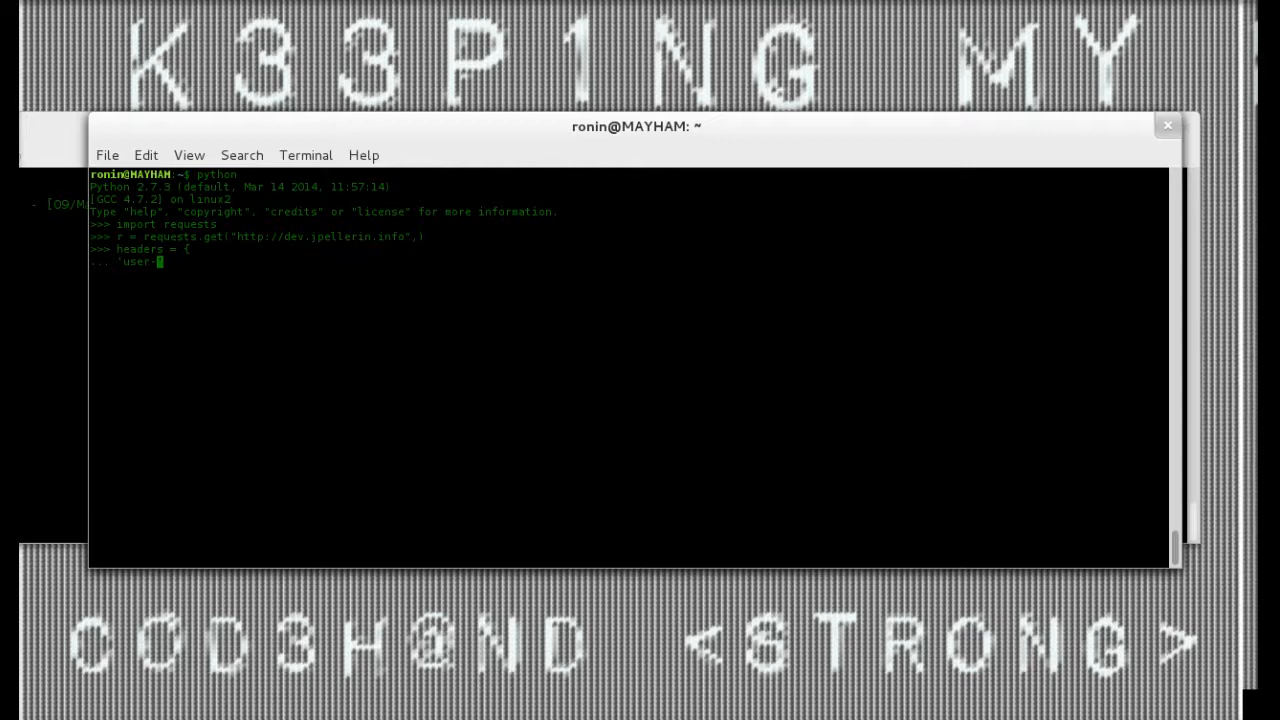
type("Agent'")
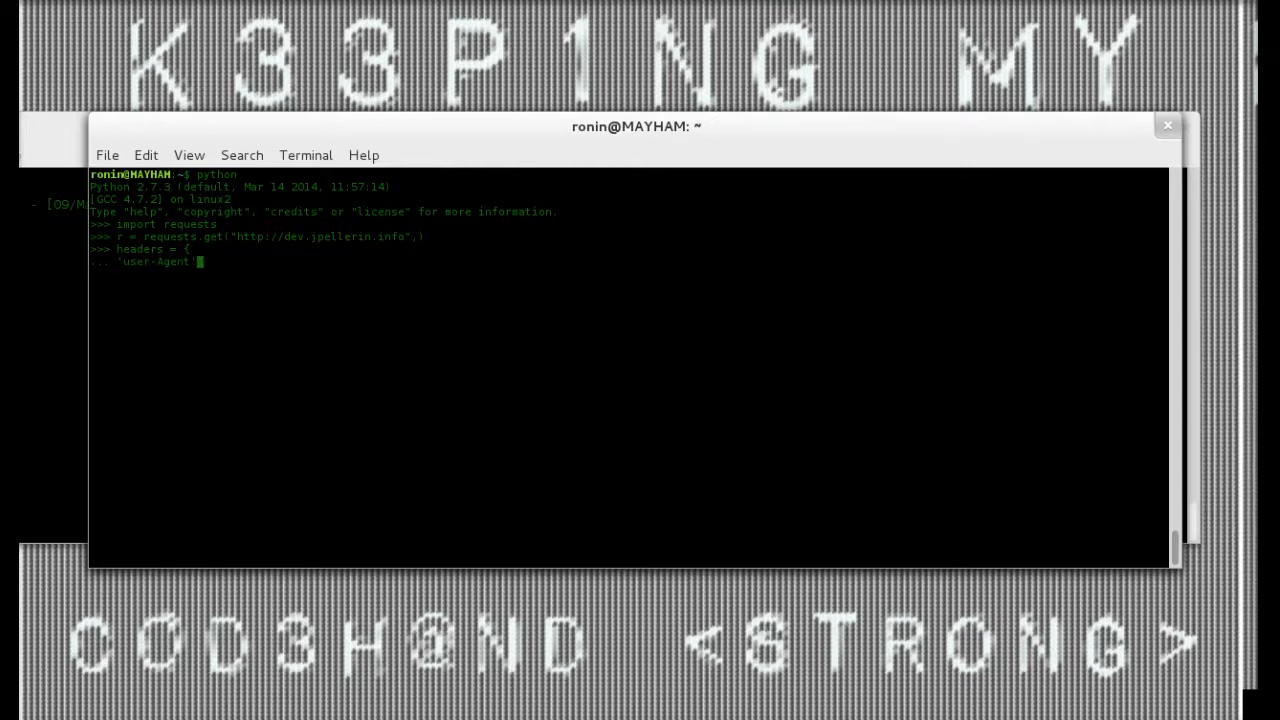
type(",")
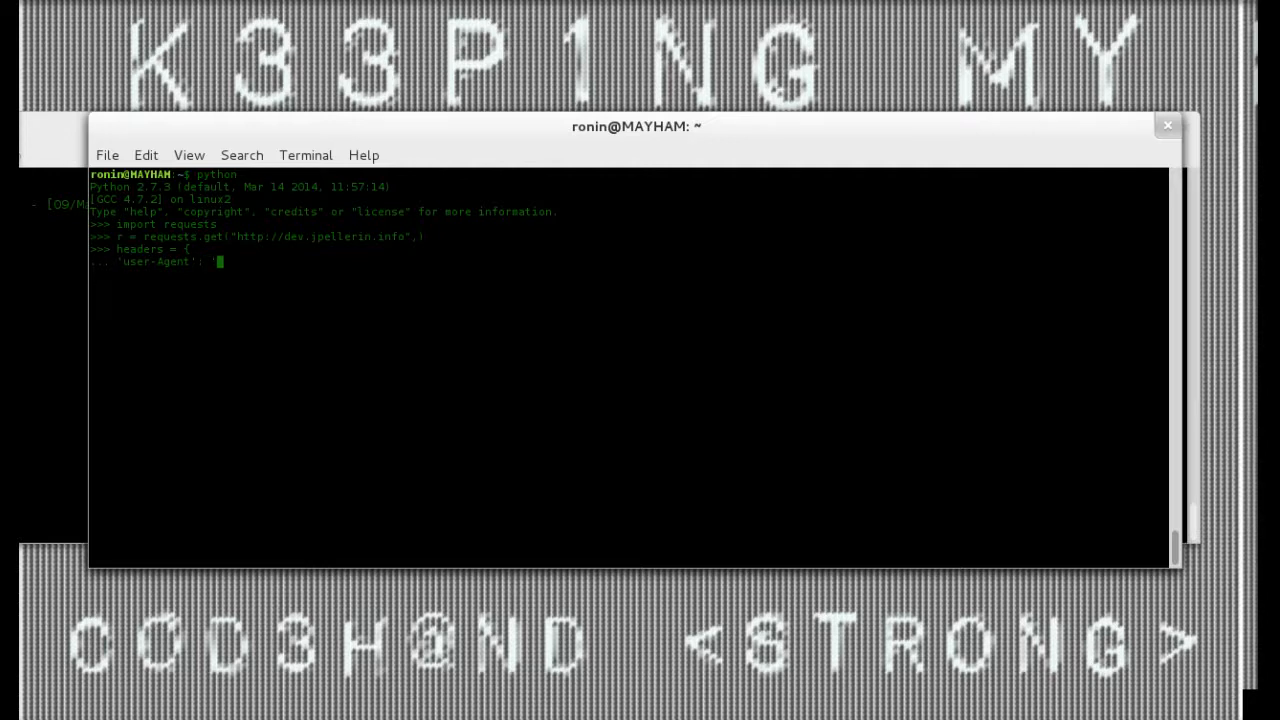
type("'")
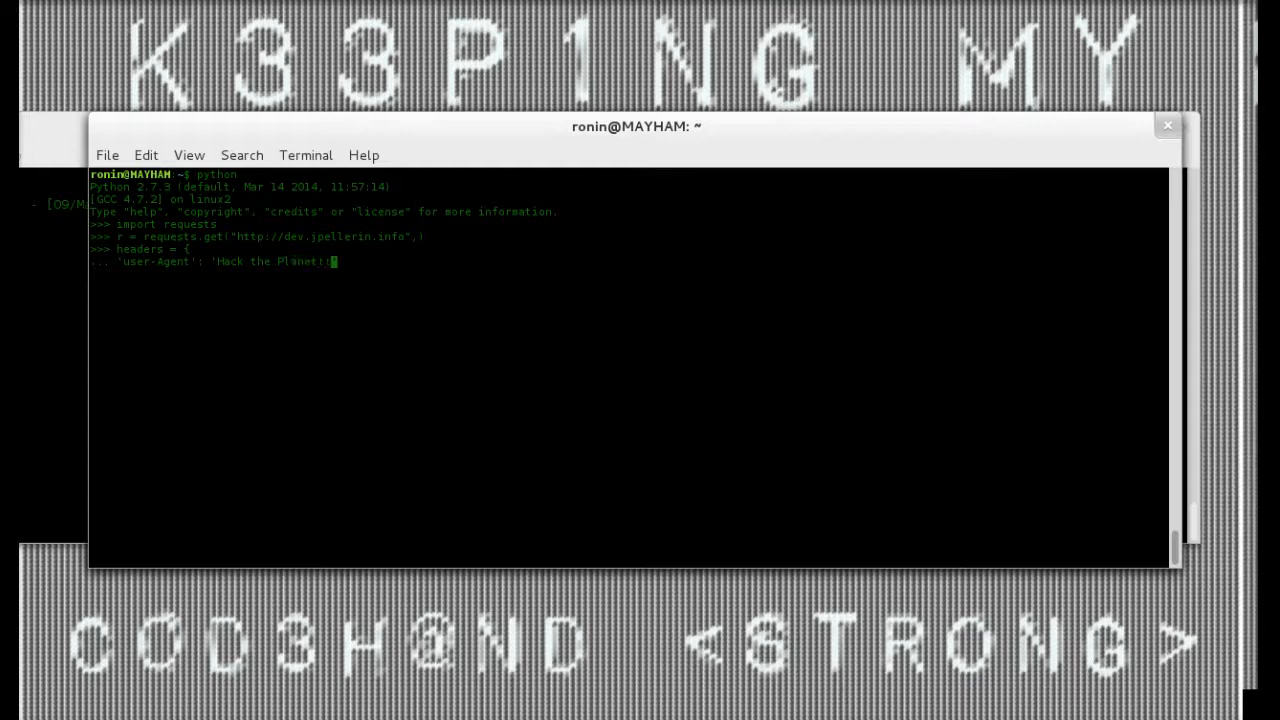
type("!1'")
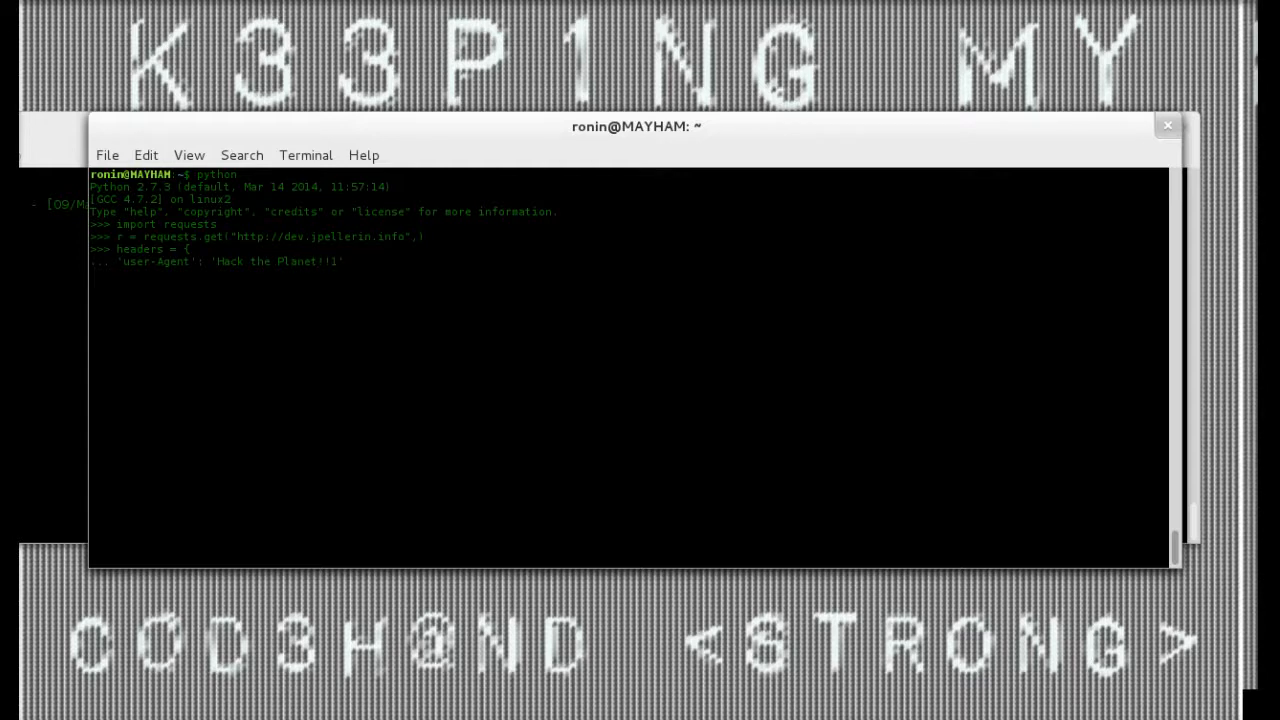
type("!")
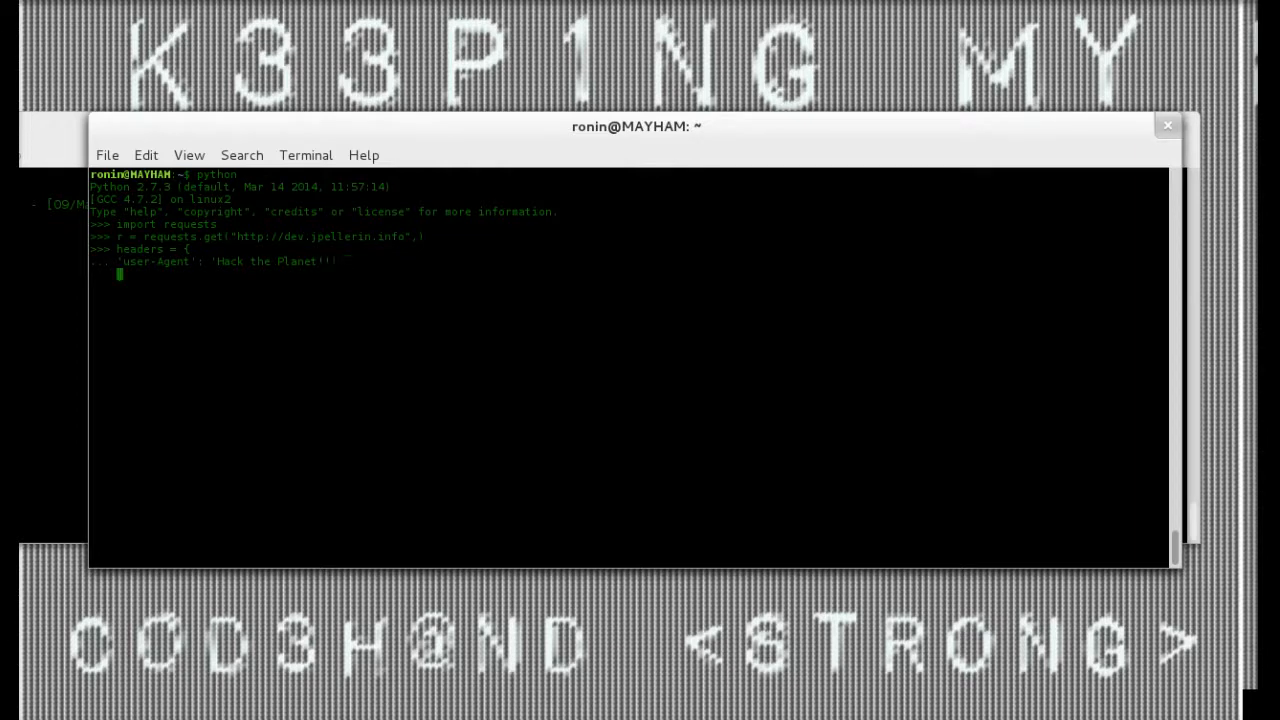
type("}")
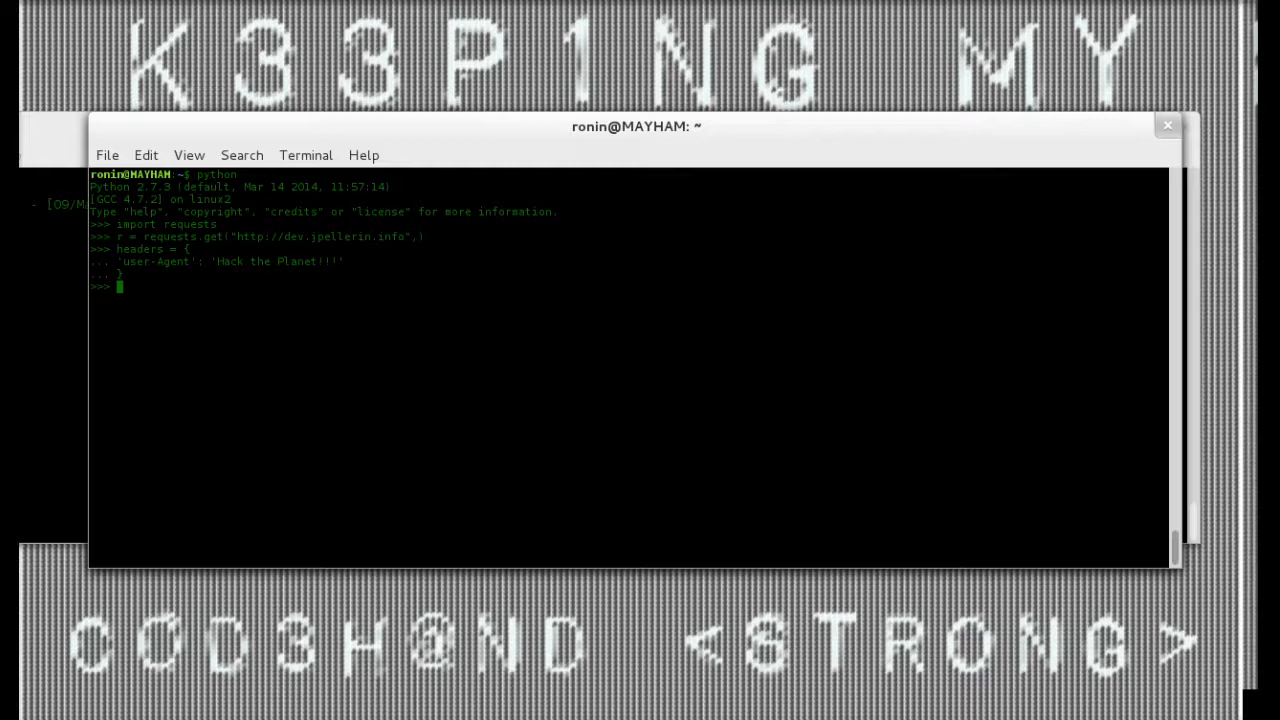
type("r = requests.get(\"http://dev.jpellerin.info\",")
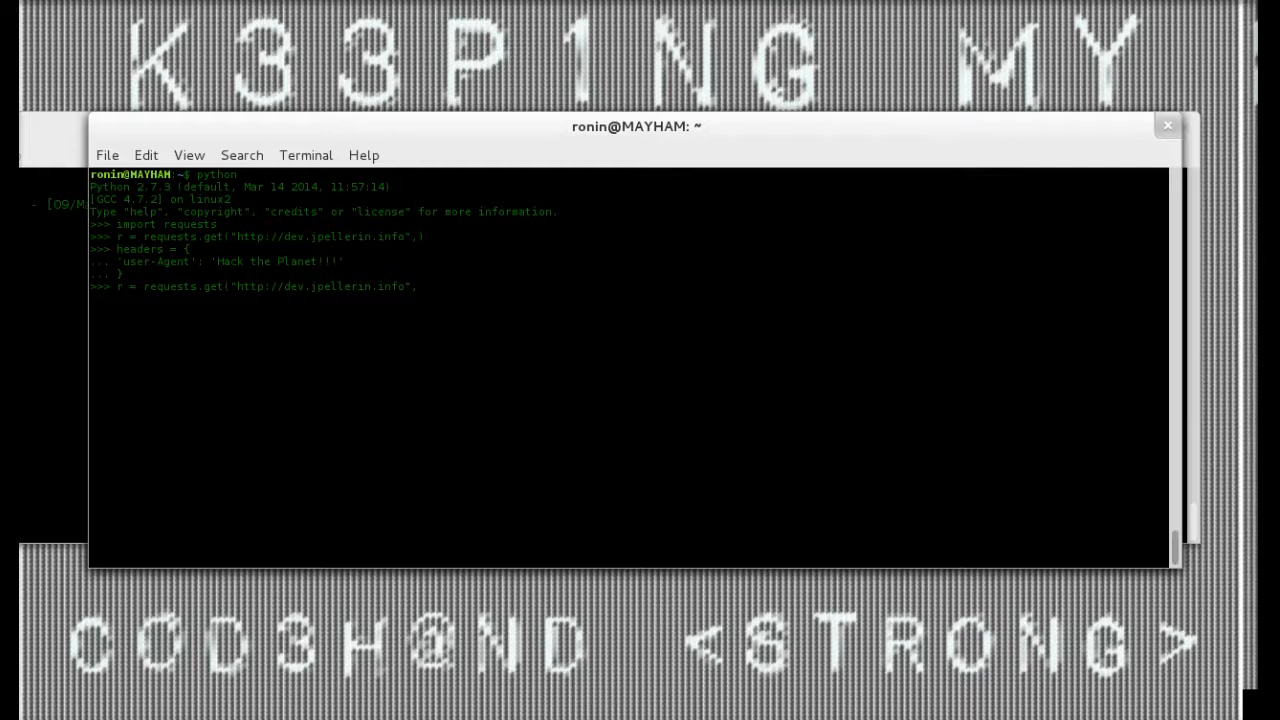
type("headers")
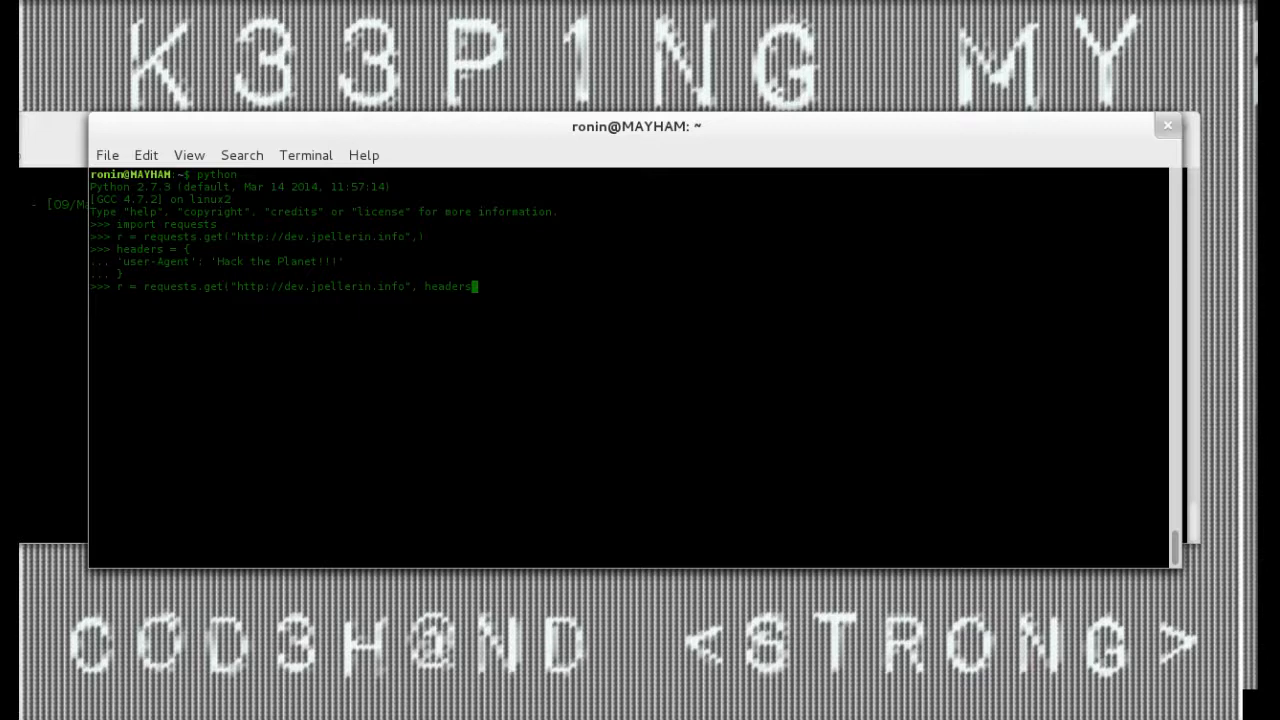
type("he")
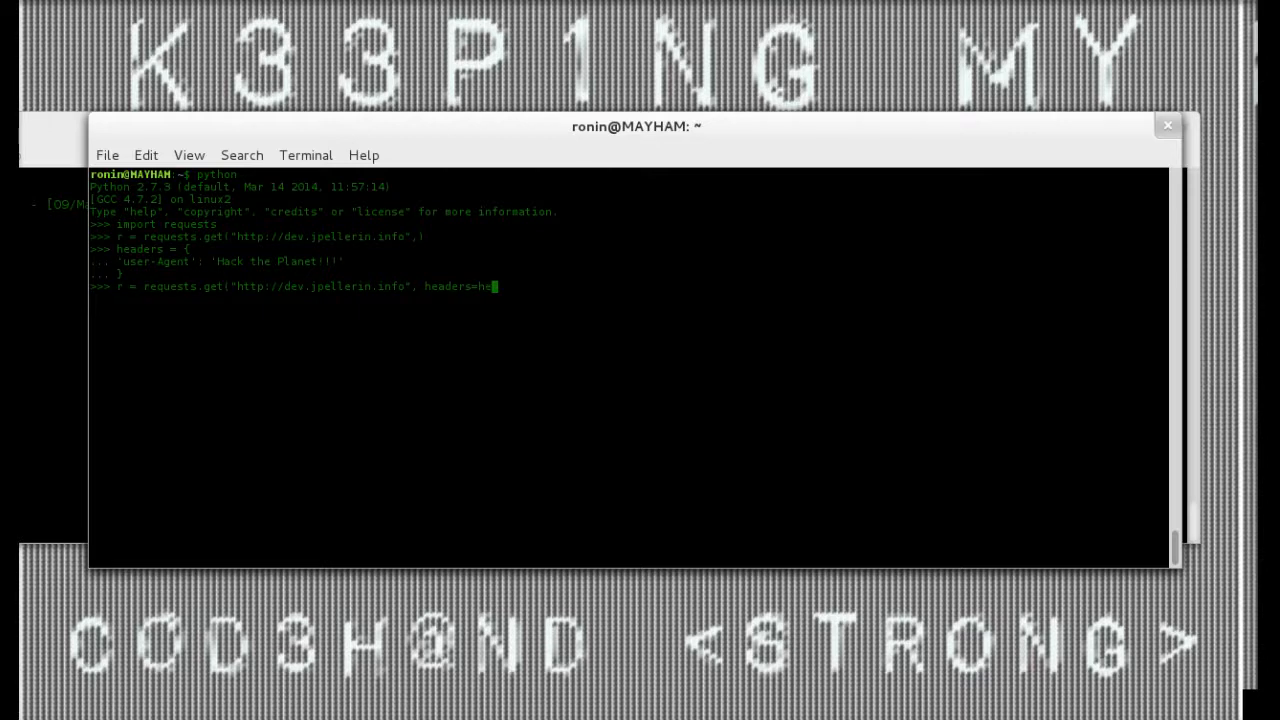
type("der")
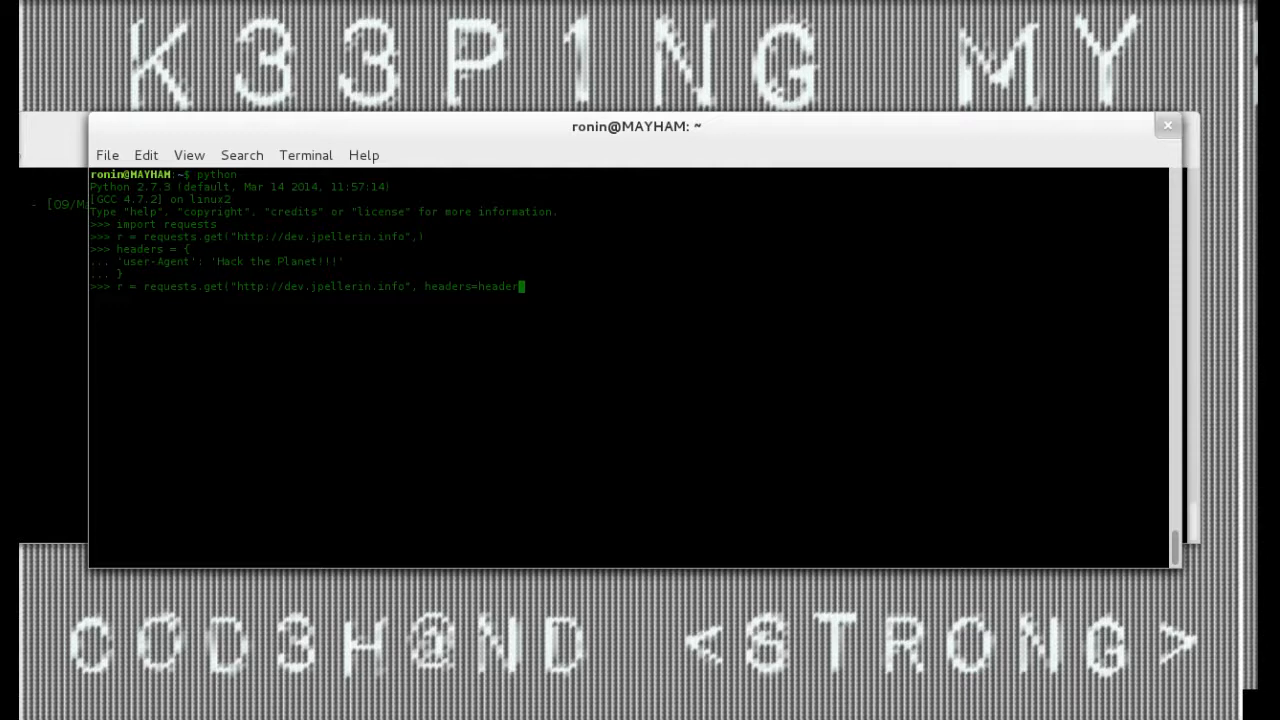
type("s")
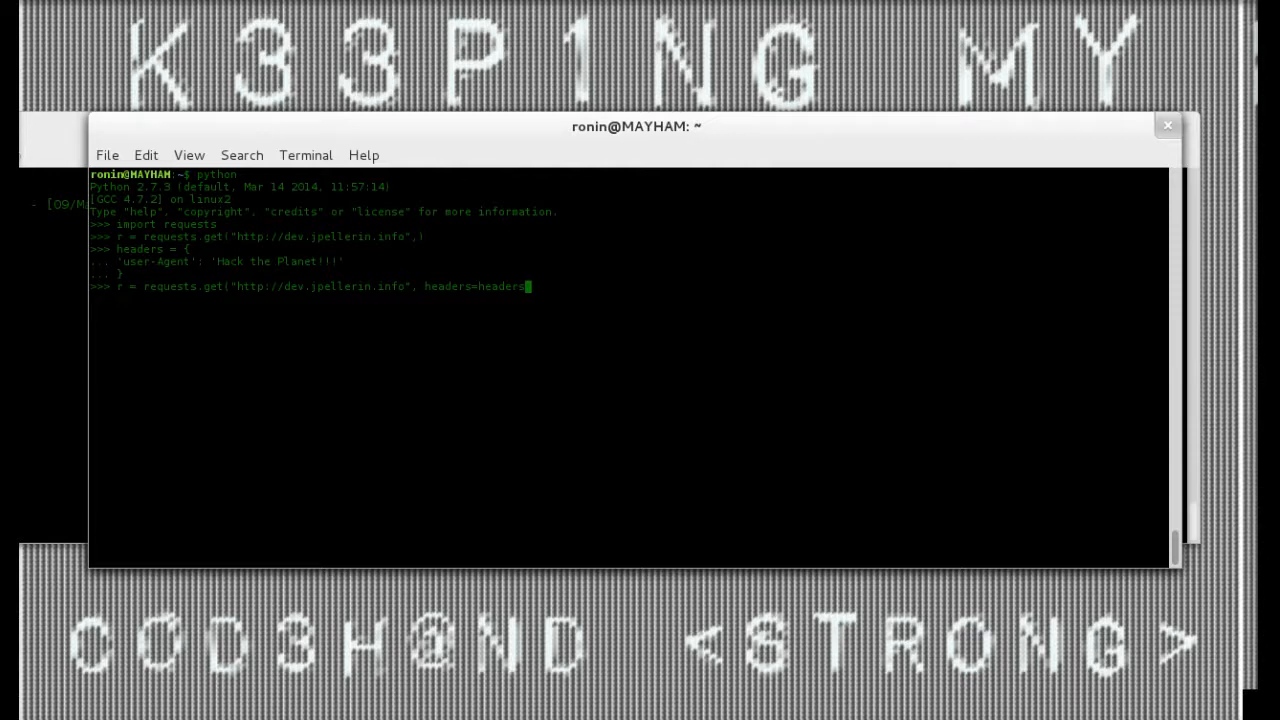
type(")")
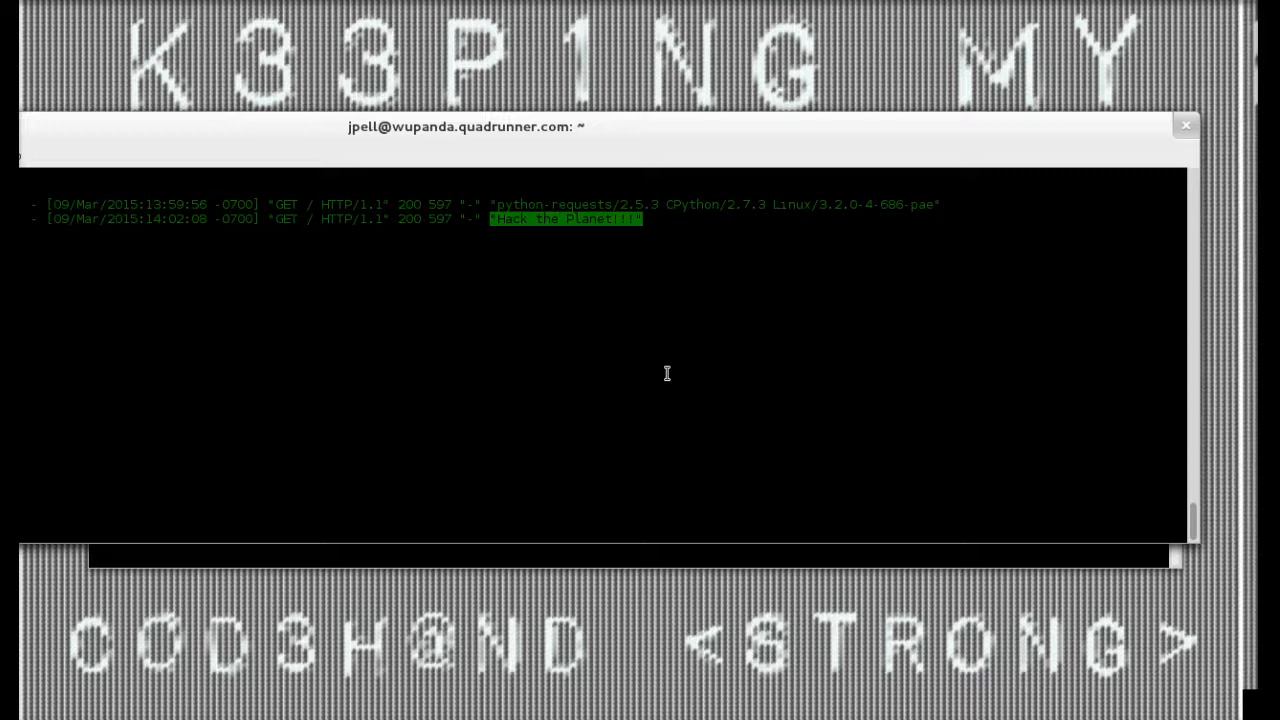
mouse_move(658, 524)
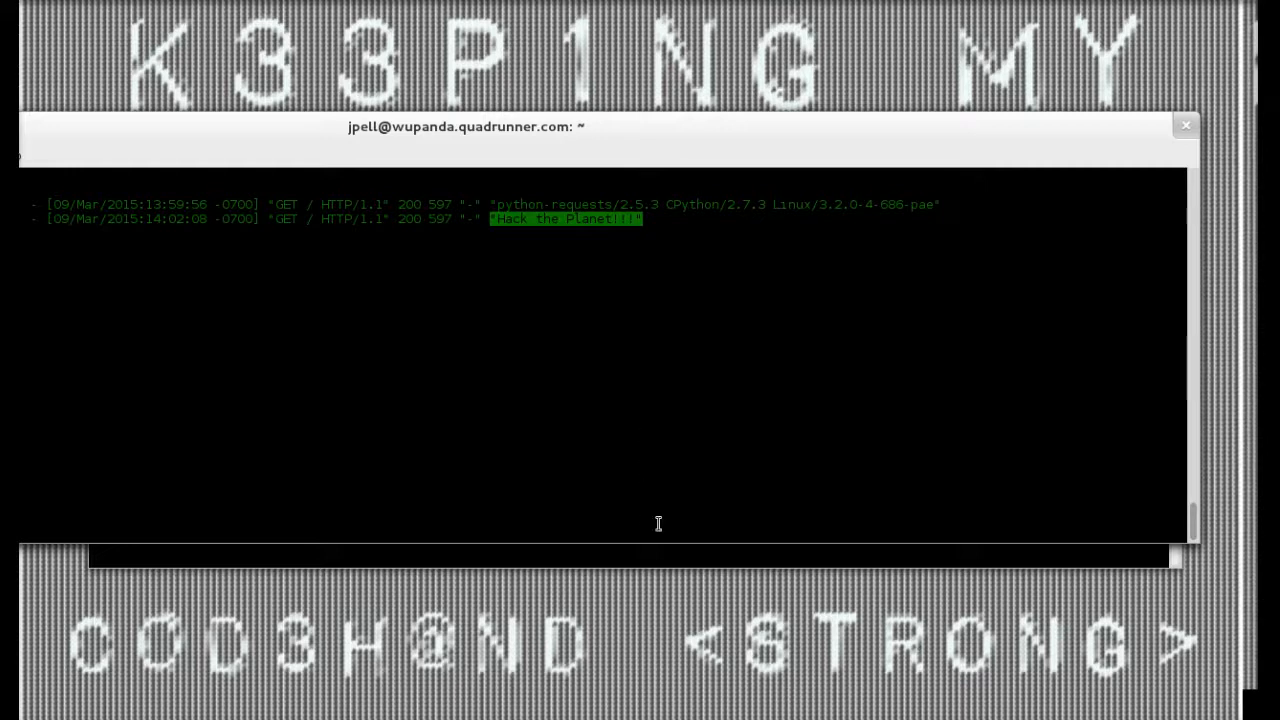
mouse_move(664, 542)
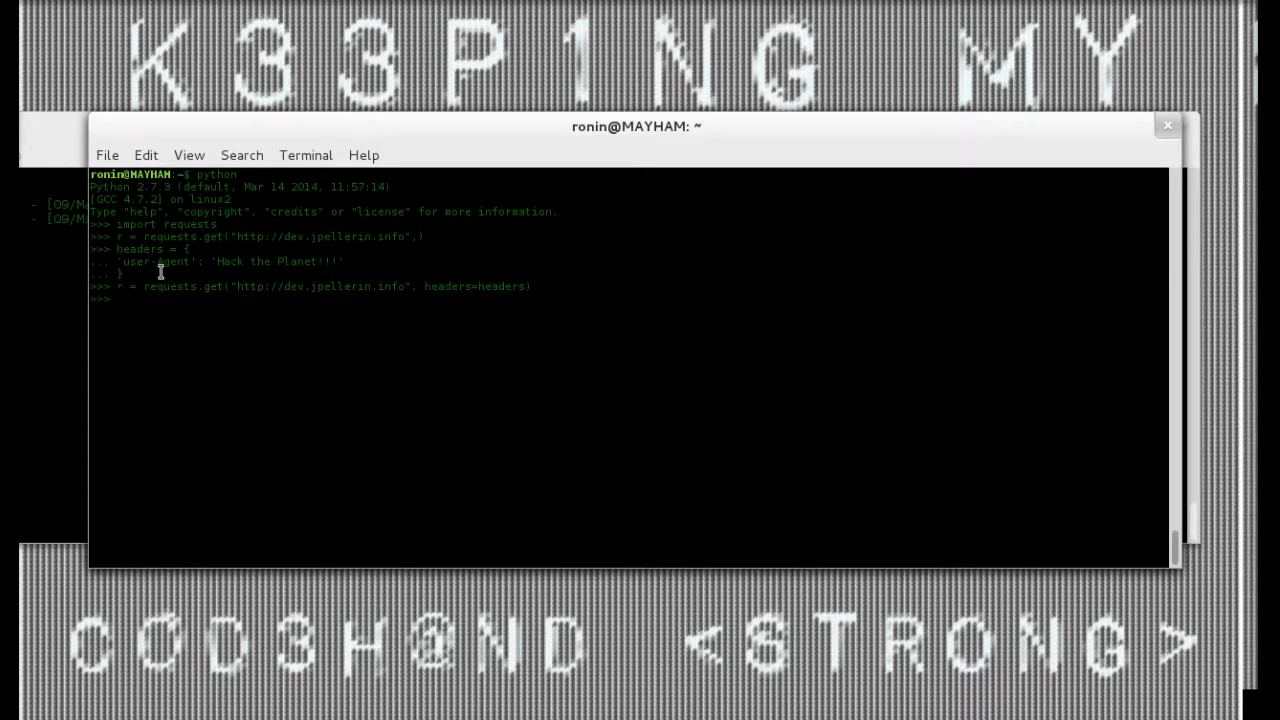
mouse_move(328, 318)
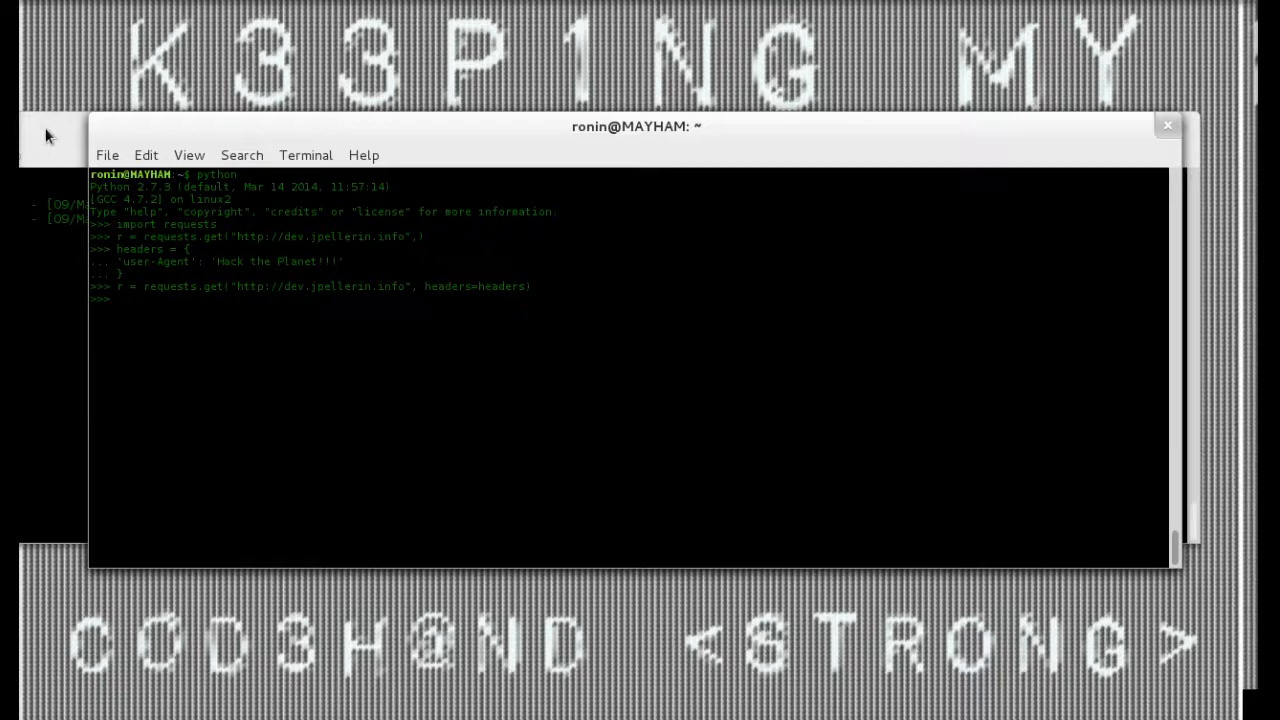
mouse_move(348, 374)
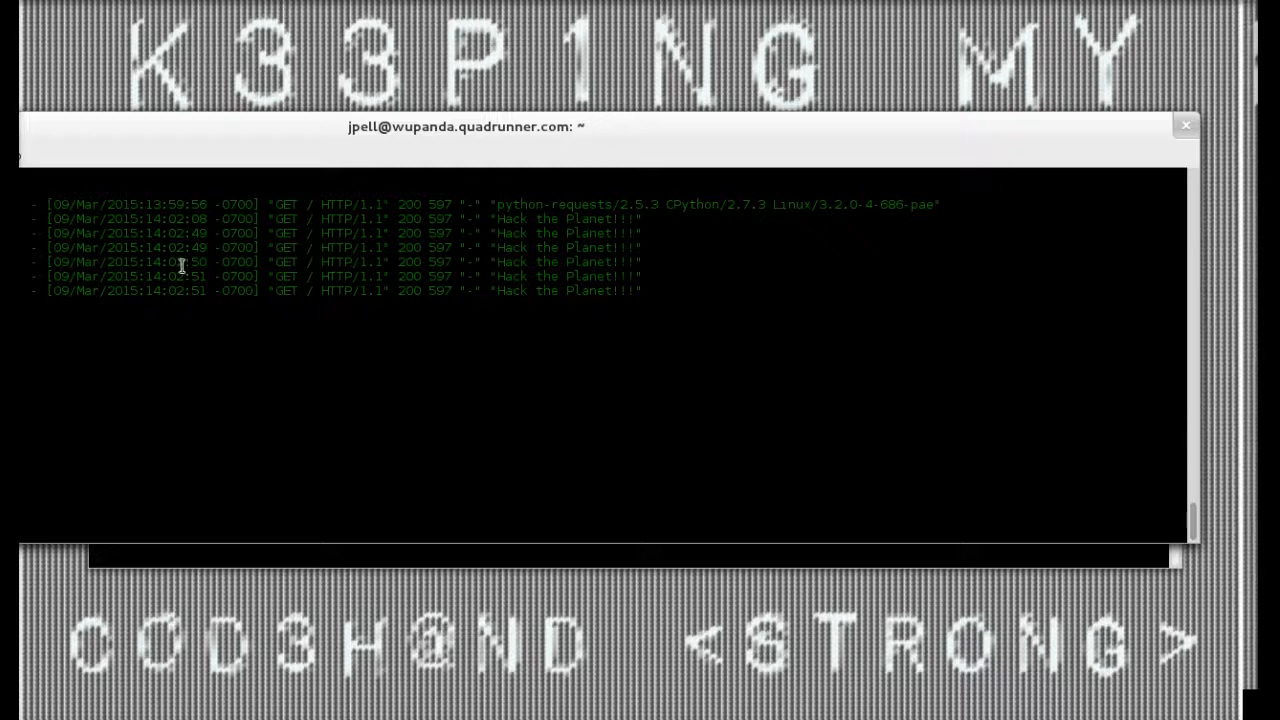
mouse_move(770, 486)
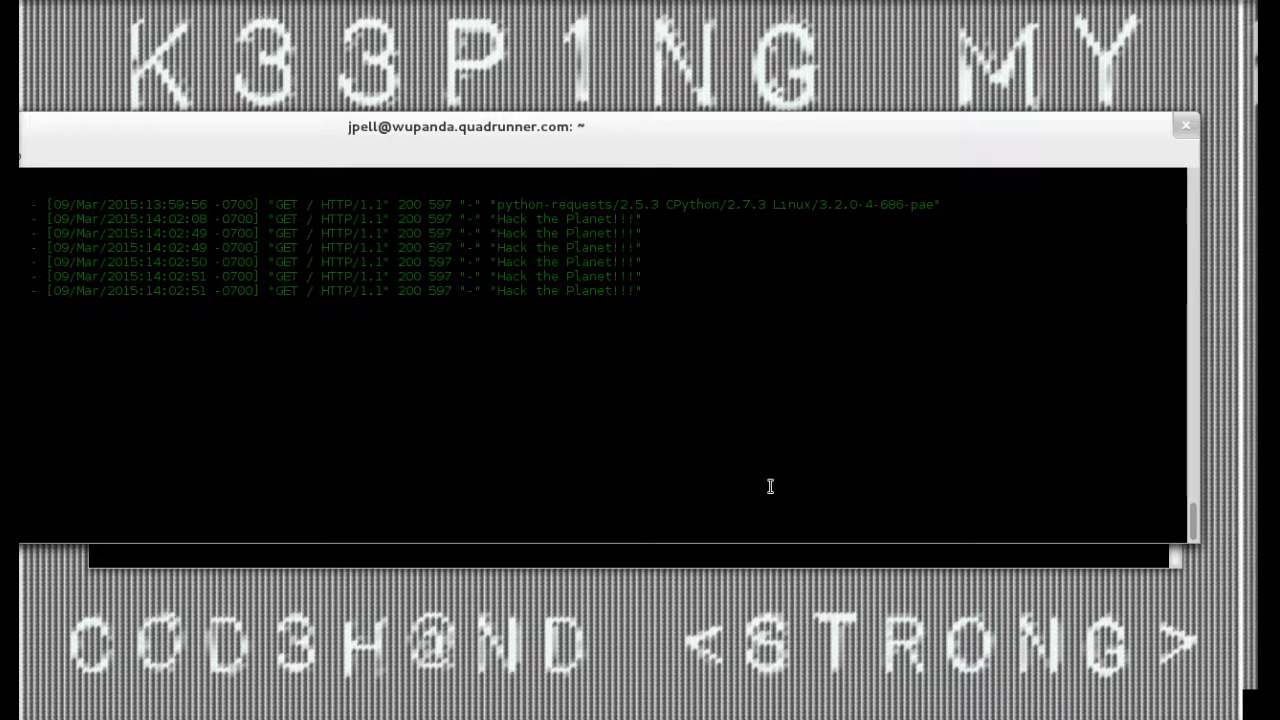